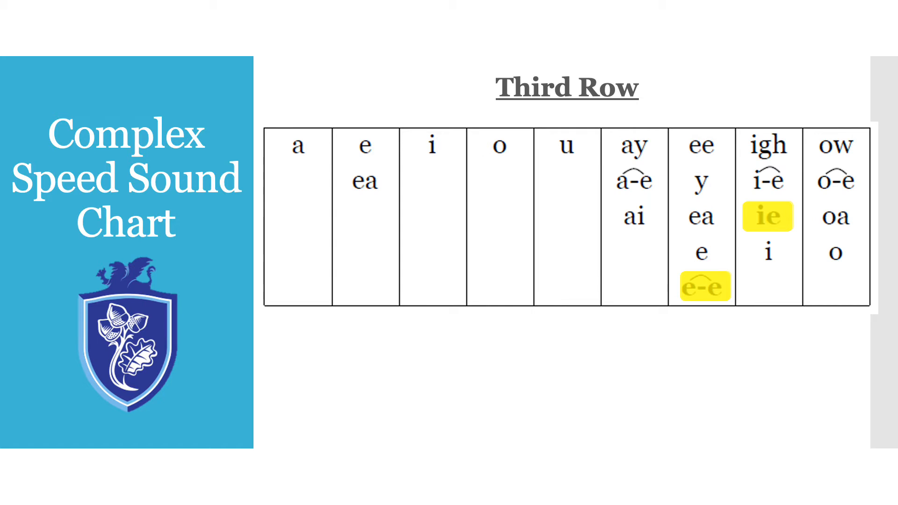
Step: Advance from the third-row chart to the ie slide with six hidden word boxes
left_click(767, 216)
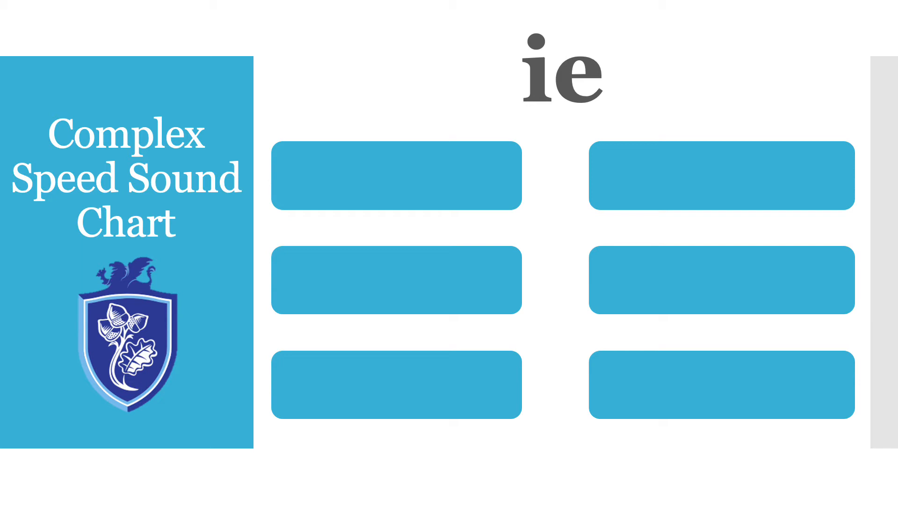
Step: Reveal the ie words pie, lie, fries, flies and tries, leaving one box covered
left_click(394, 175)
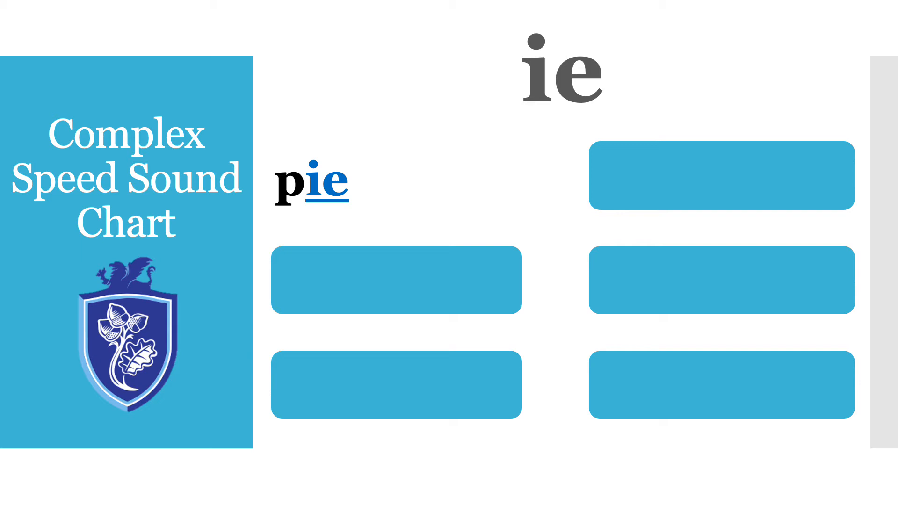
left_click(394, 280)
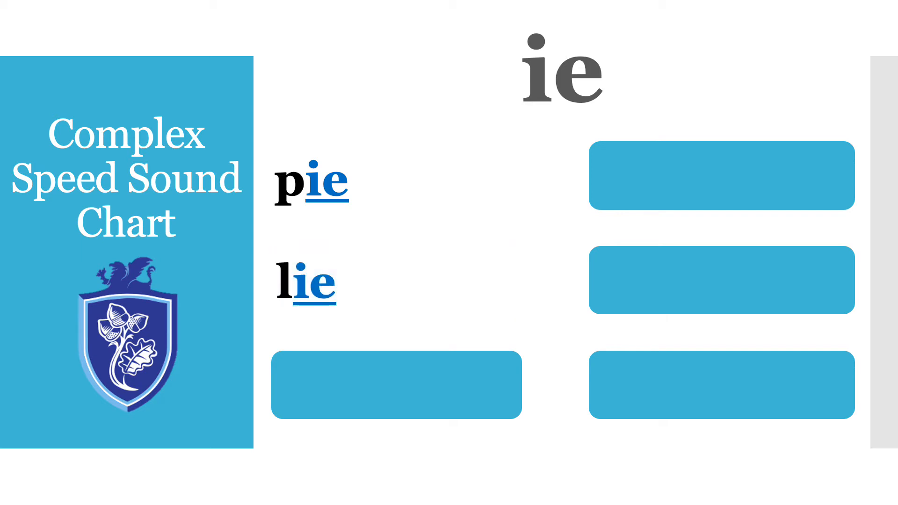
left_click(396, 385)
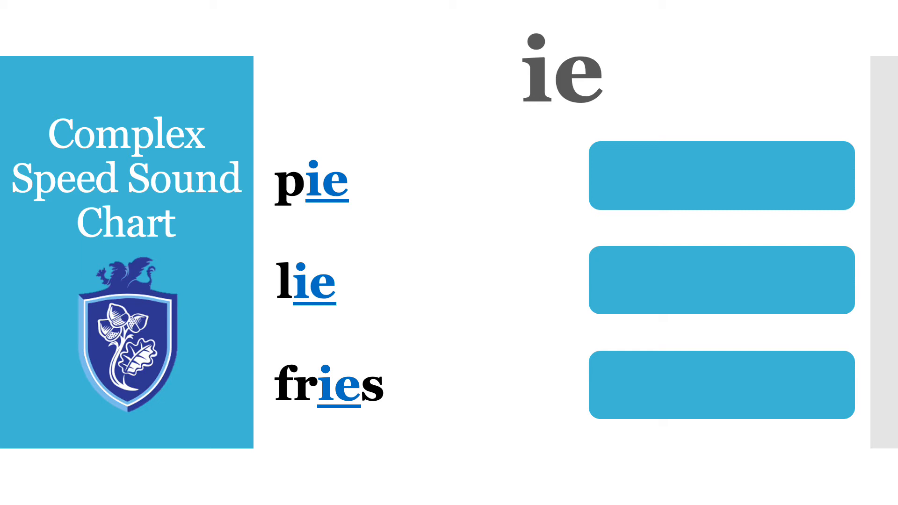
left_click(721, 175)
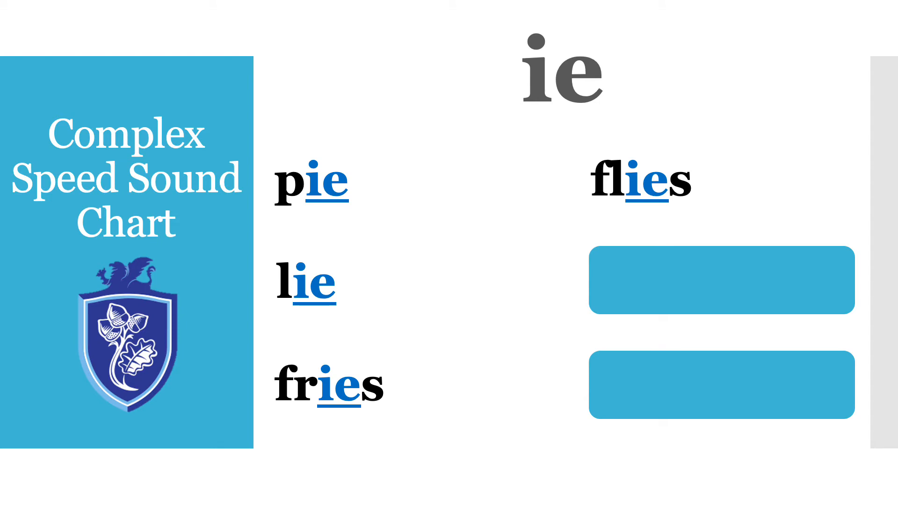
left_click(723, 279)
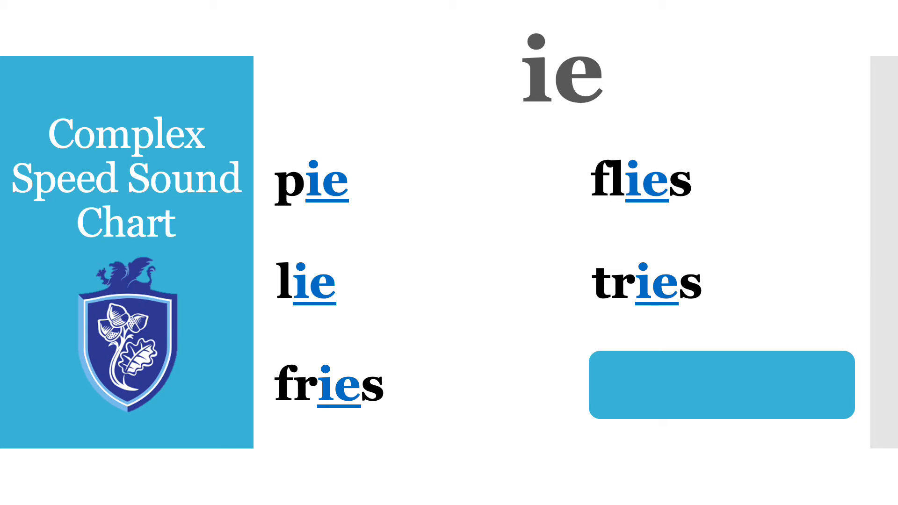
Step: Advance to the e-e slide with all six word boxes still covered
left_click(721, 384)
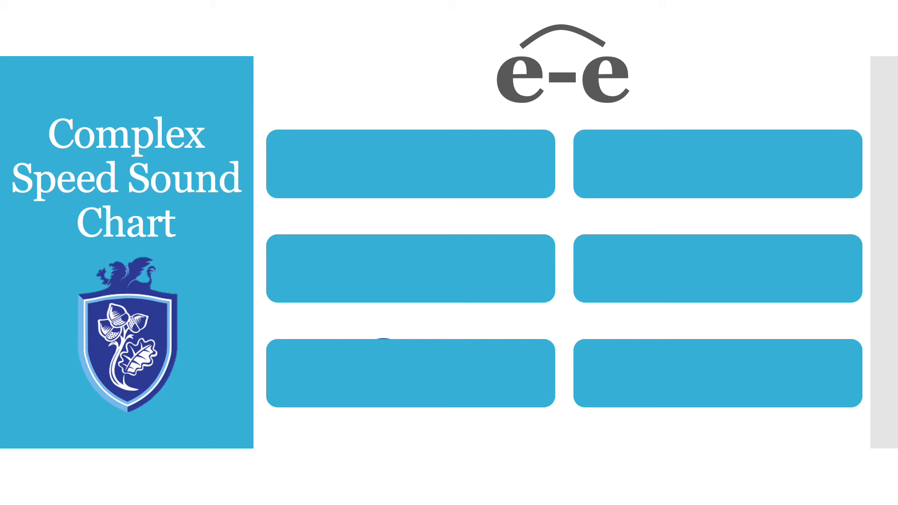
Step: Reveal Pete, complete, theme and even, then advance to the Last Row chart highlighting ue
left_click(411, 164)
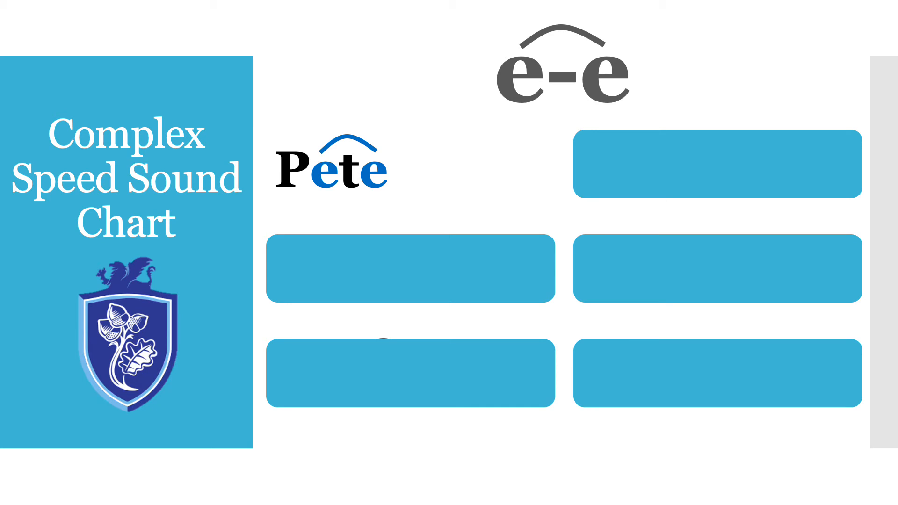
left_click(412, 268)
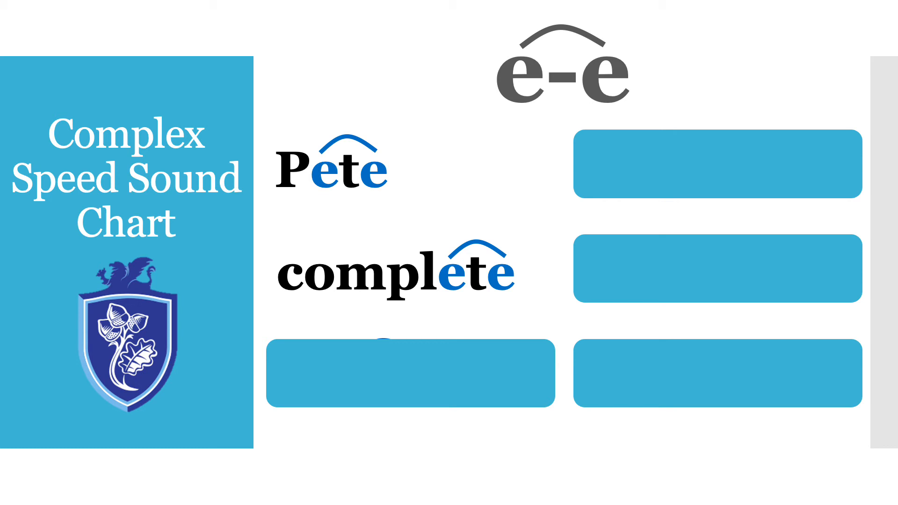
left_click(413, 373)
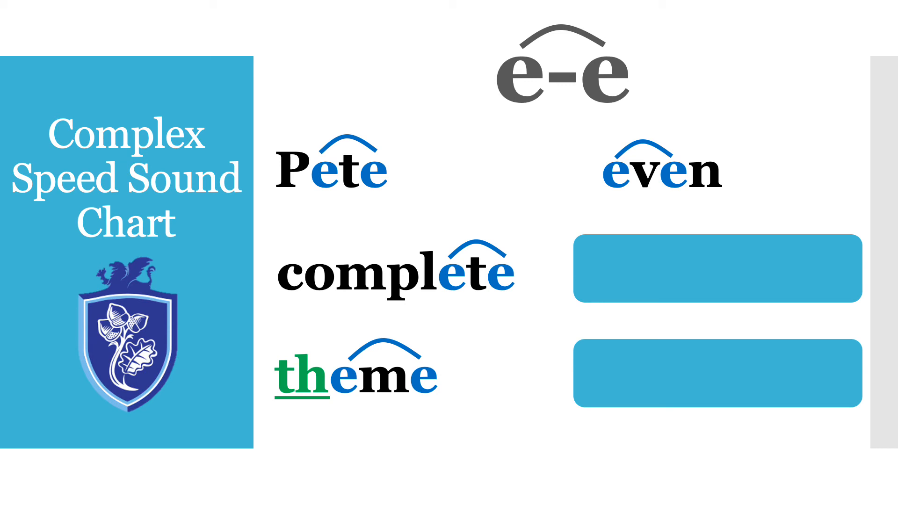
left_click(717, 269)
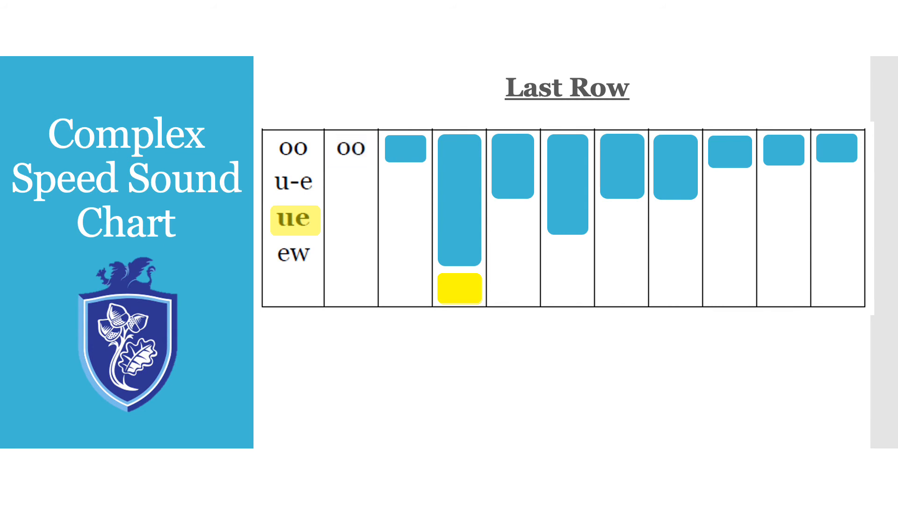
Step: Uncover the ar, au, oy/oi and ire/ear/ure columns, then advance to the au word slide
left_click(404, 149)
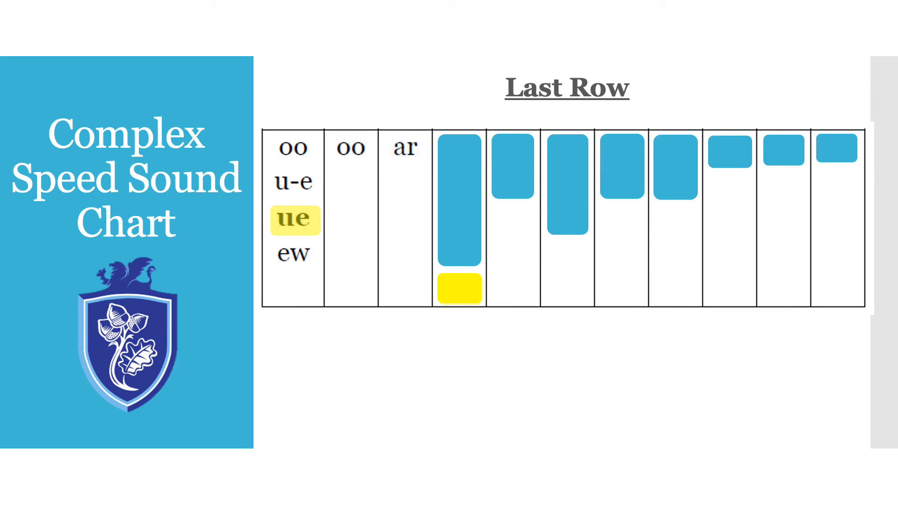
left_click(458, 218)
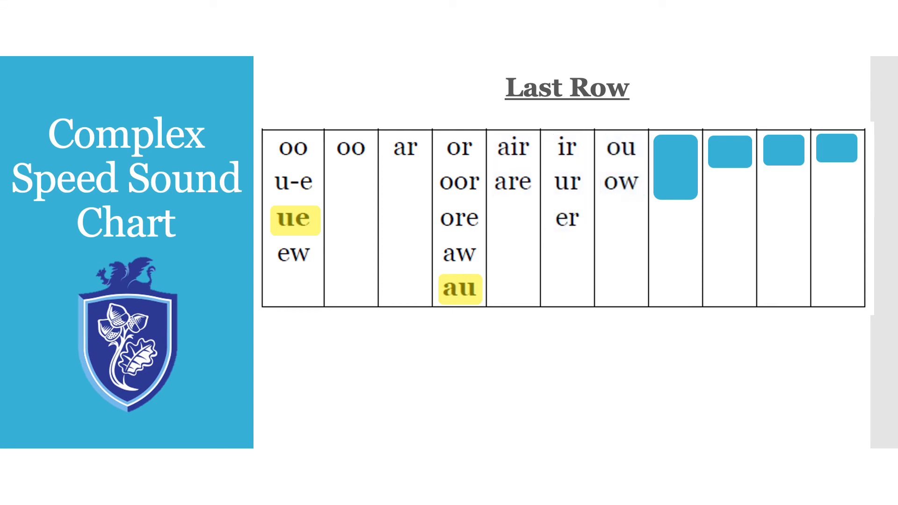
left_click(675, 165)
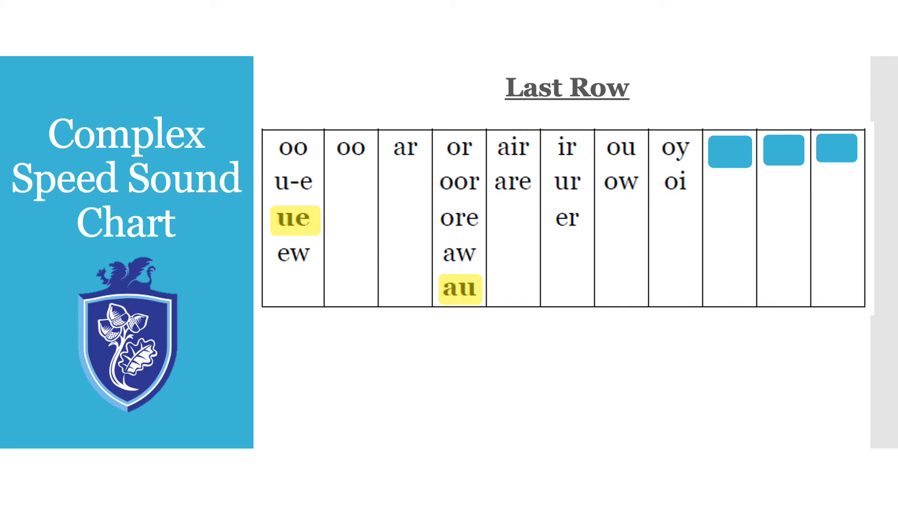
left_click(728, 148)
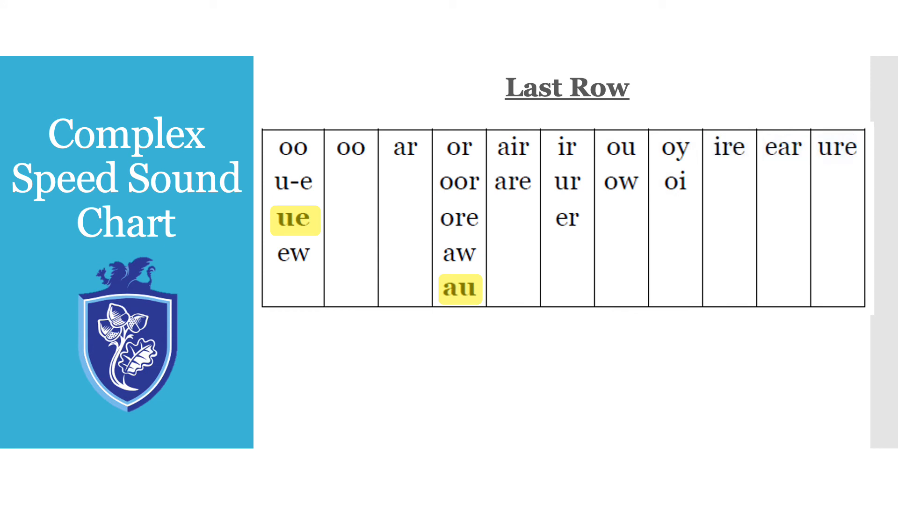
left_click(293, 219)
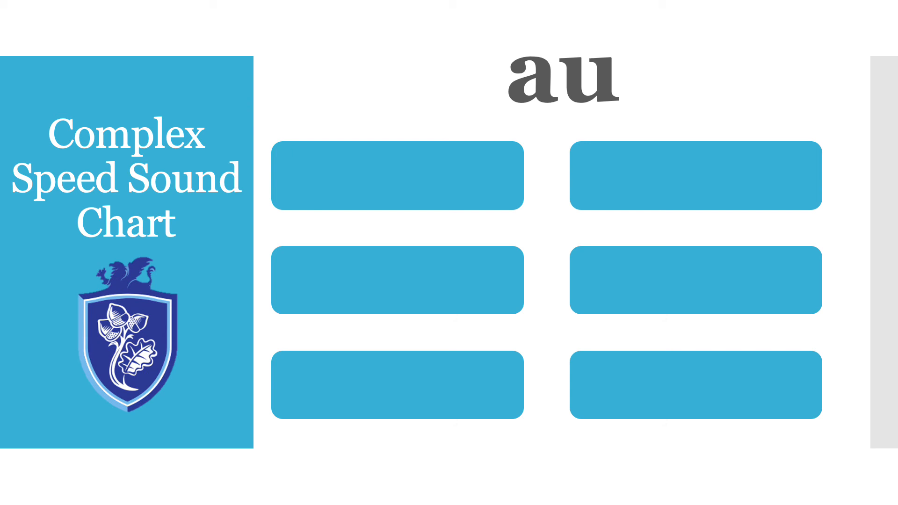
Step: Reveal the au words pause, launch, author, haunted and August, leaving one box covered
left_click(396, 175)
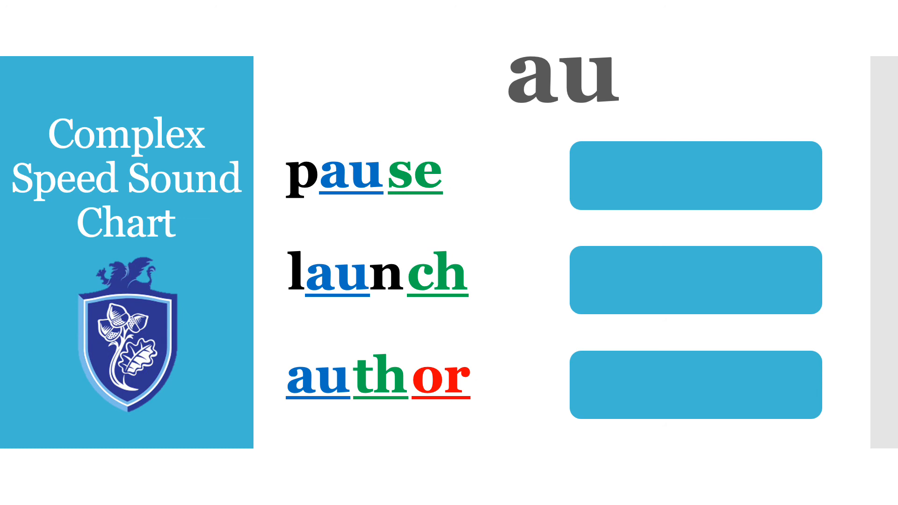
left_click(696, 174)
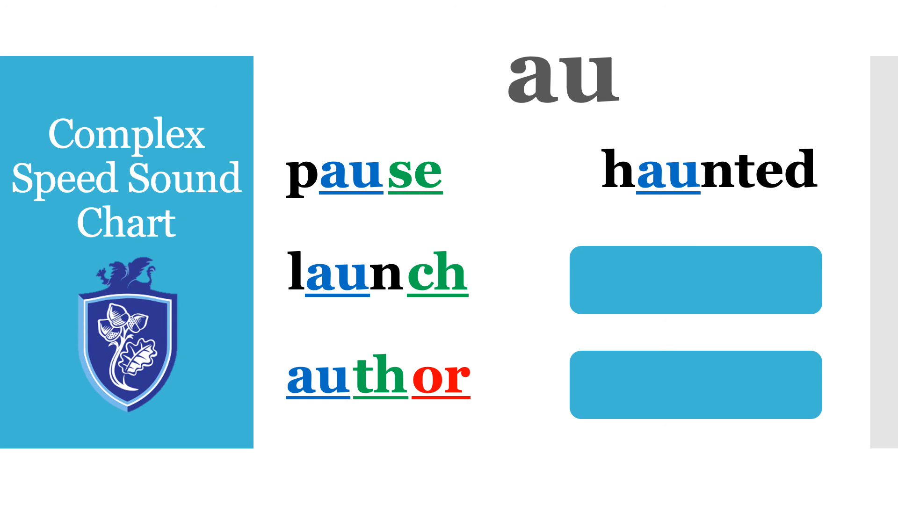
left_click(696, 279)
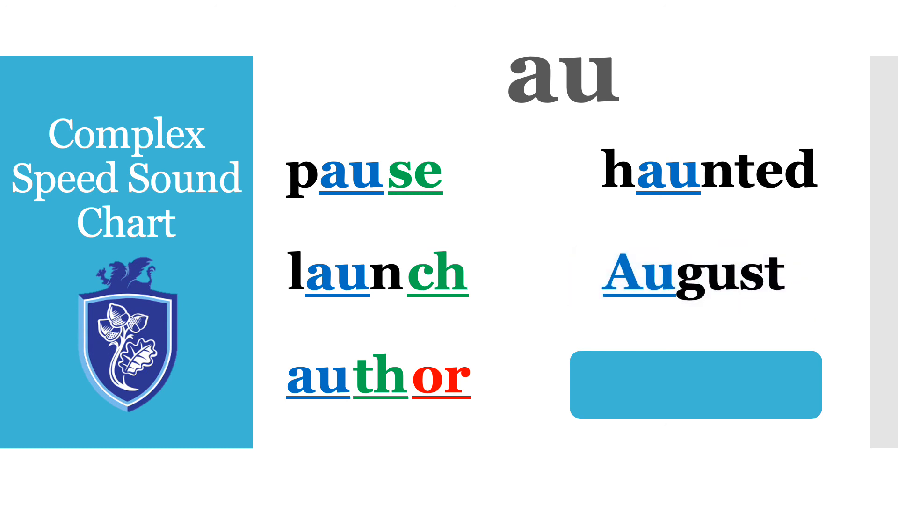